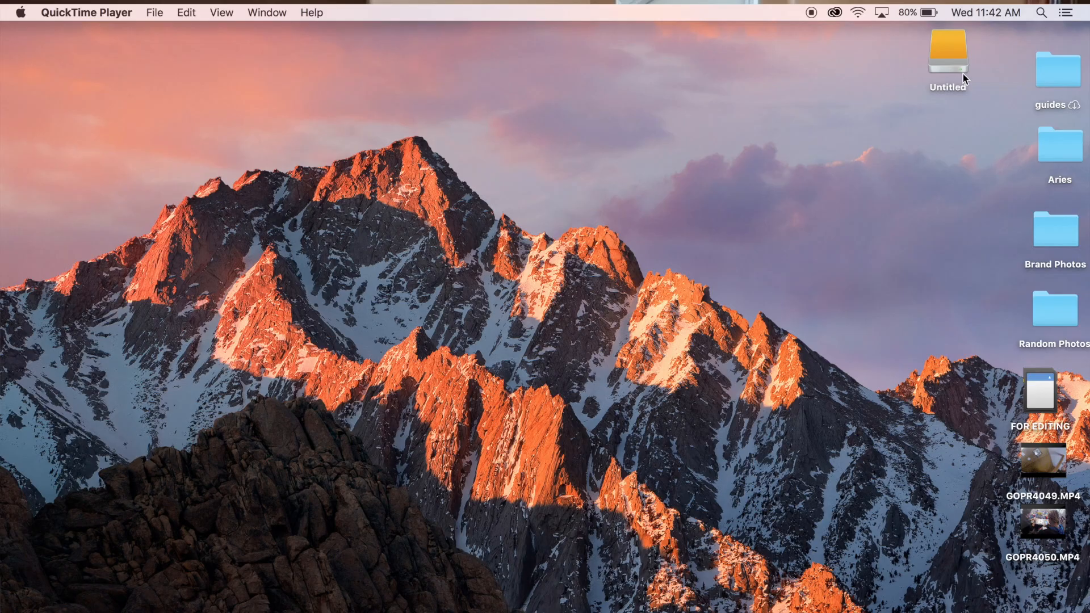
{"action": "mouse_move", "coordinate": [958, 65]}
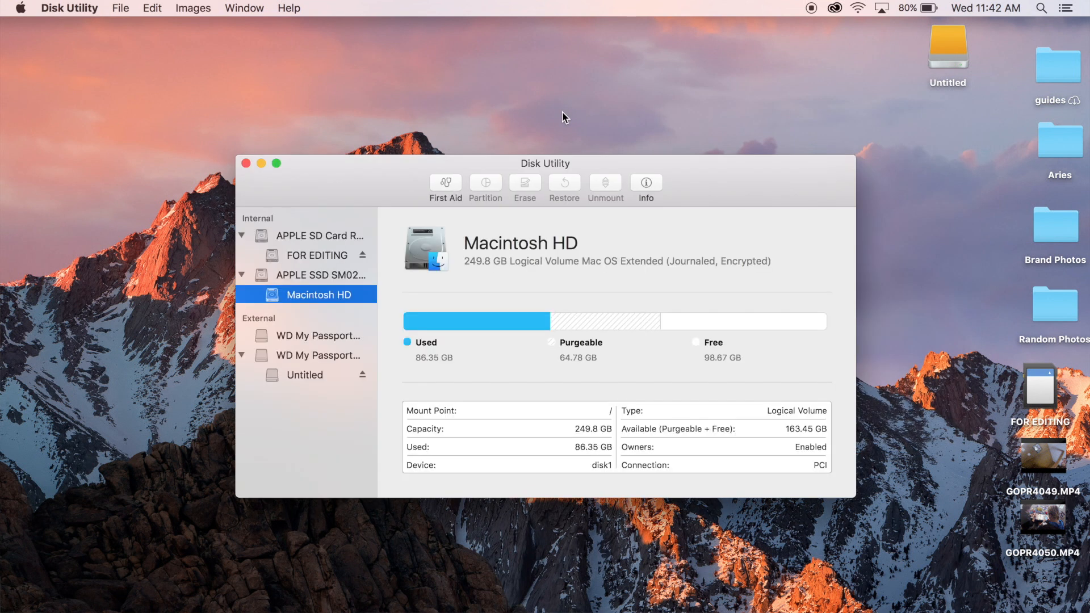
{"action": "mouse_move", "coordinate": [433, 276]}
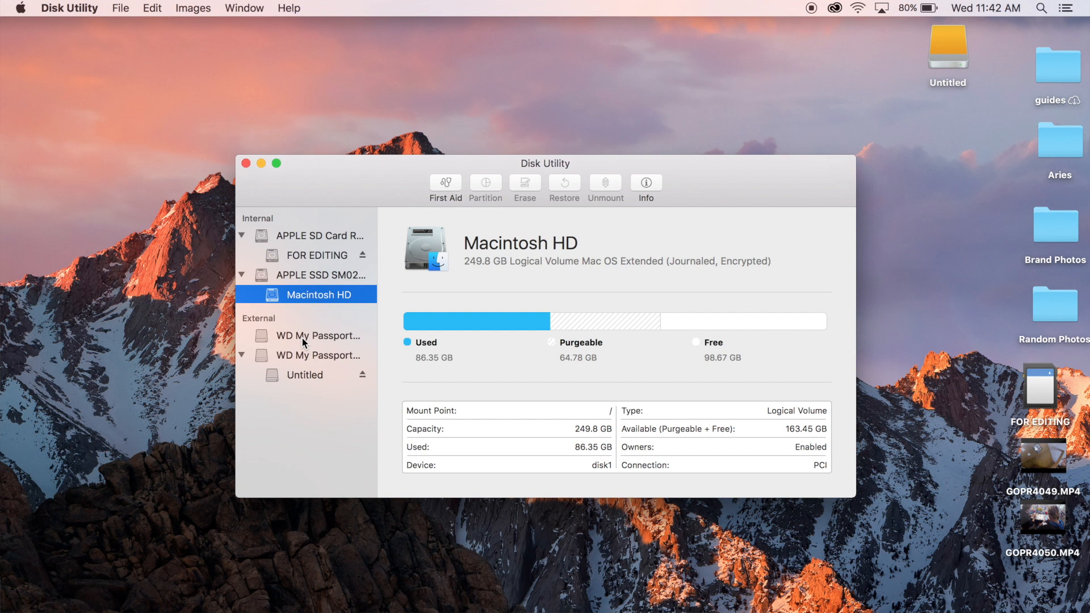
Check the 1 TB and 4 TB WD My Passport disks, then settle on the 4 TB disk
{"action": "left_click", "coordinate": [327, 336]}
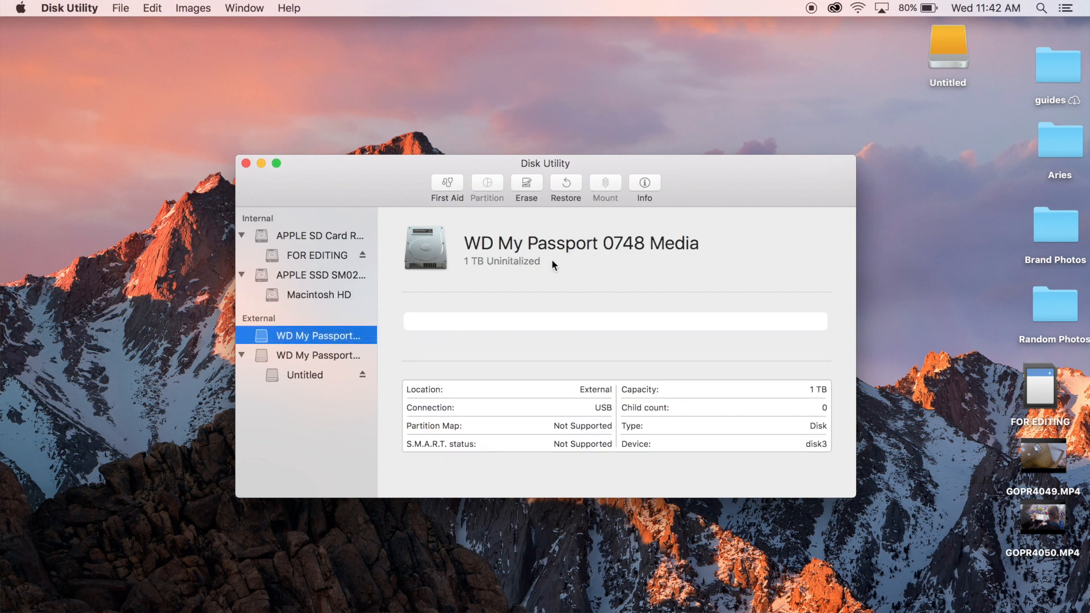
{"action": "mouse_move", "coordinate": [484, 299]}
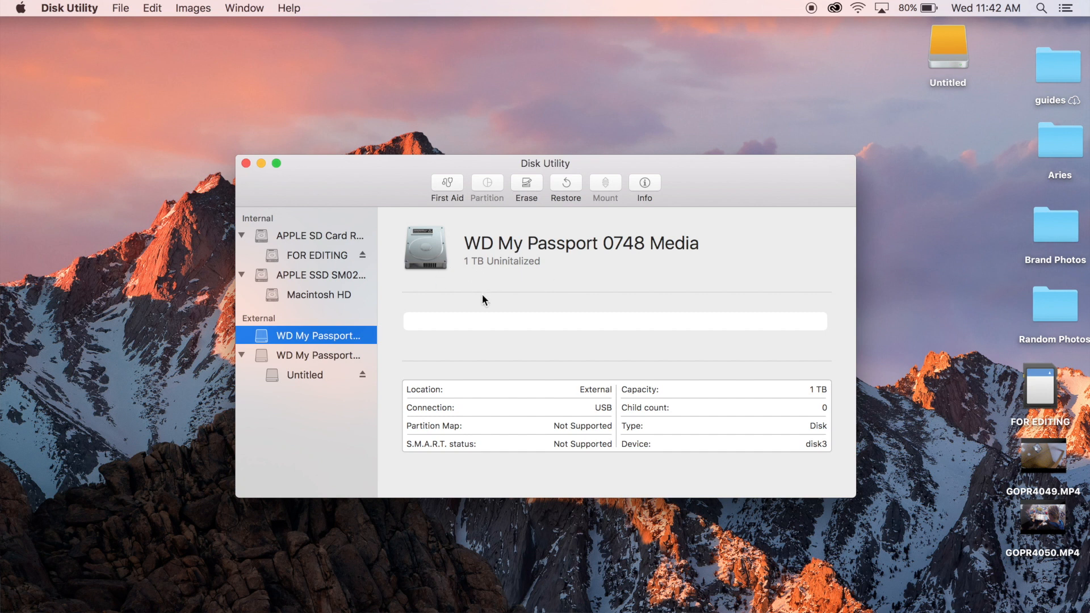
{"action": "left_click", "coordinate": [312, 355]}
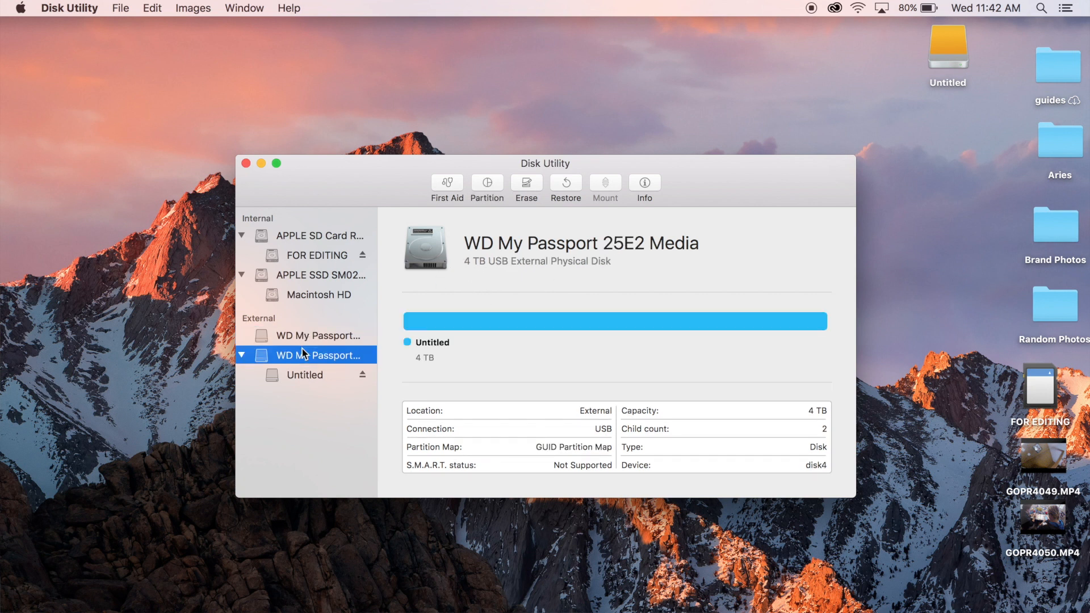
{"action": "mouse_move", "coordinate": [547, 277]}
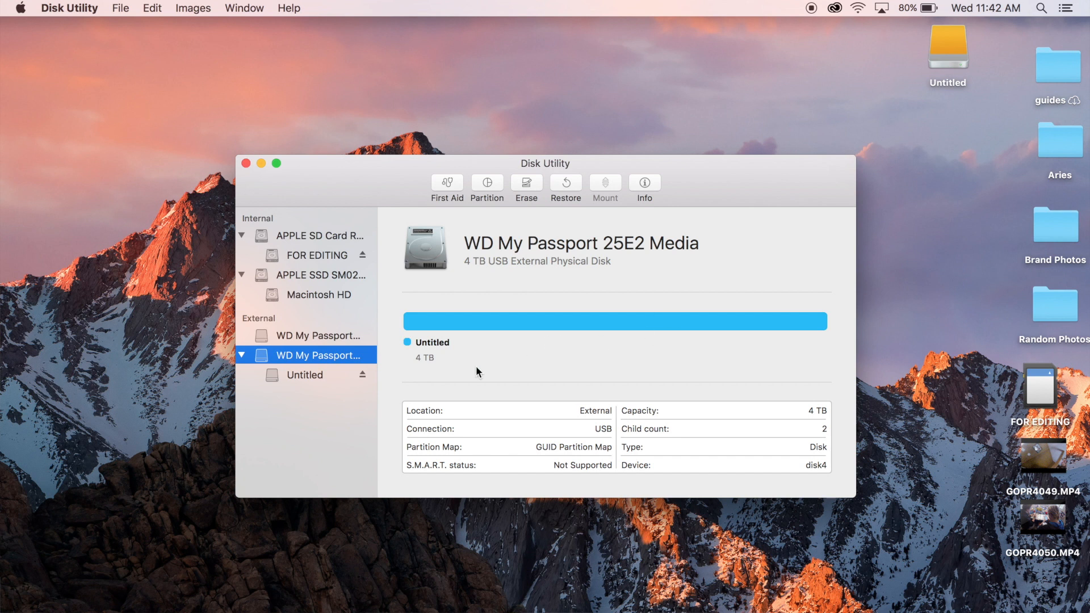
{"action": "left_click", "coordinate": [304, 374]}
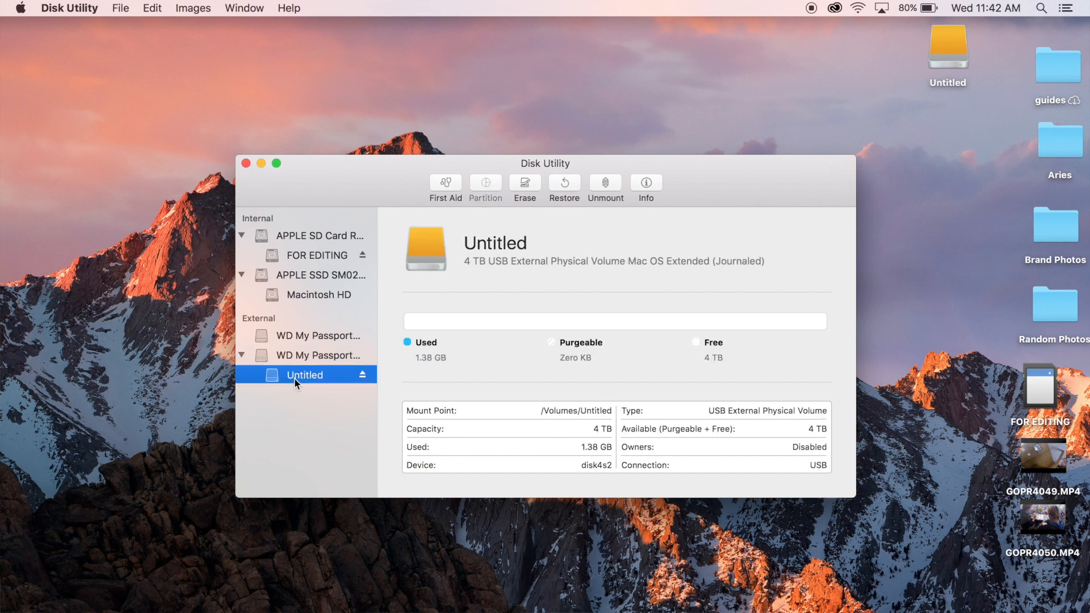
{"action": "mouse_move", "coordinate": [291, 381]}
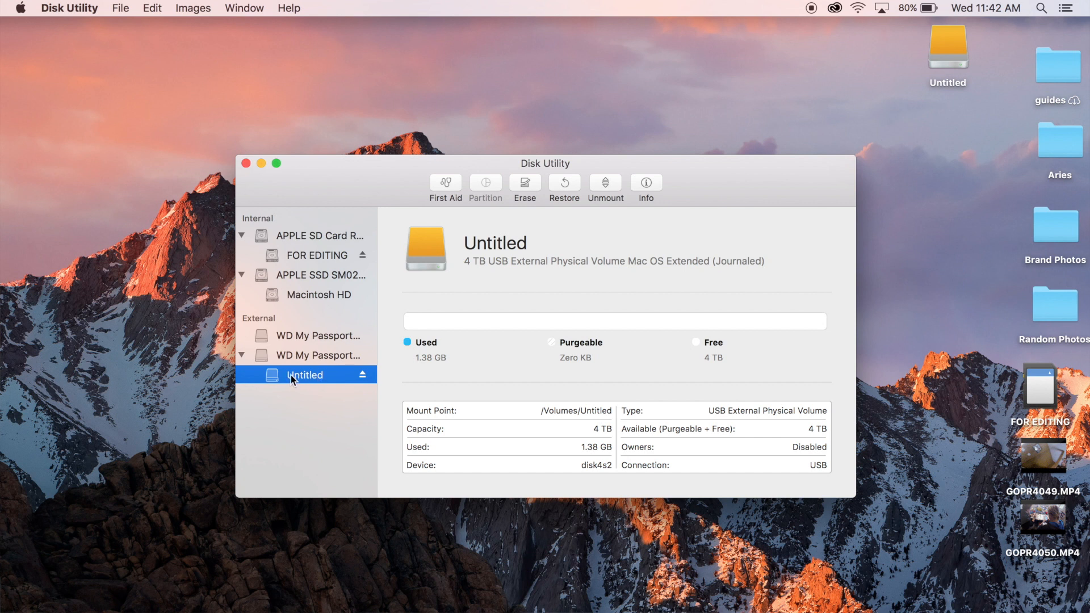
{"action": "left_click", "coordinate": [319, 355]}
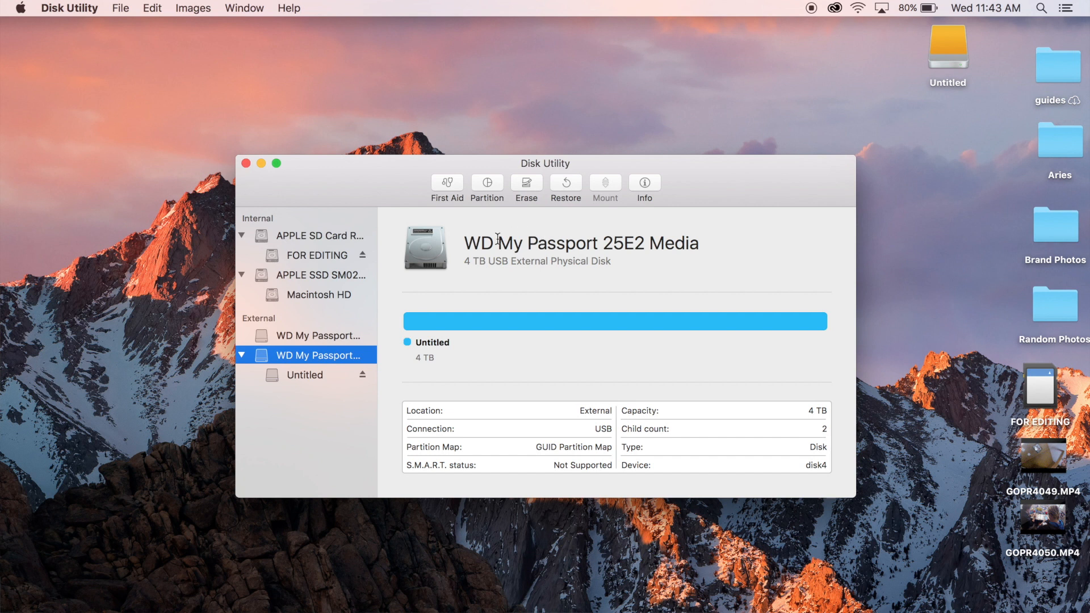
Erase the 4 TB WD My Passport as Mac OS Extended (Journaled) with GUID Partition Map
{"action": "left_click", "coordinate": [527, 183]}
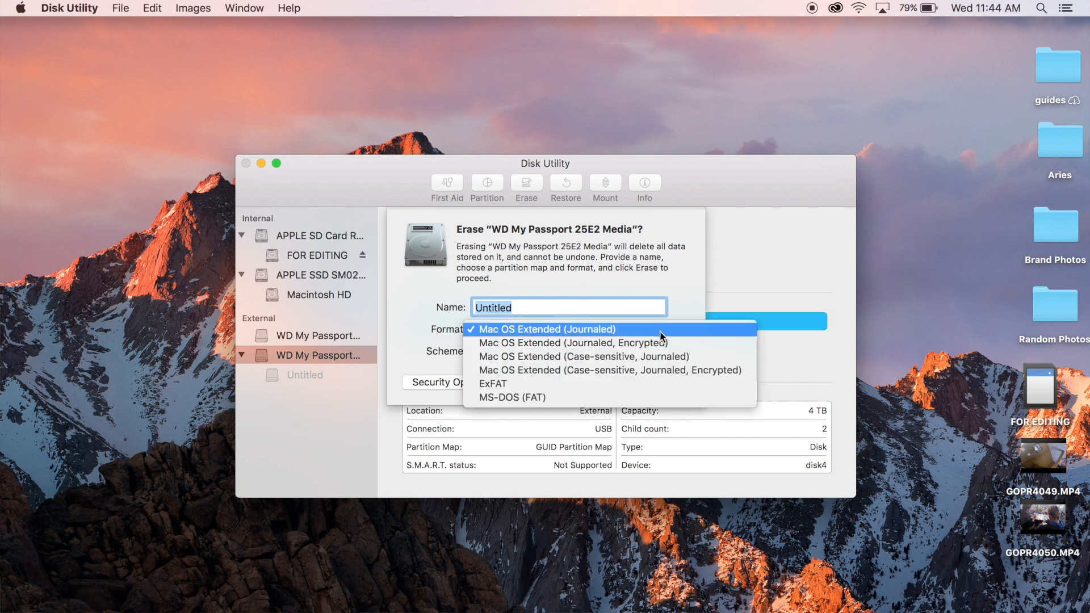
{"action": "type", "text": "Neckache Factory"}
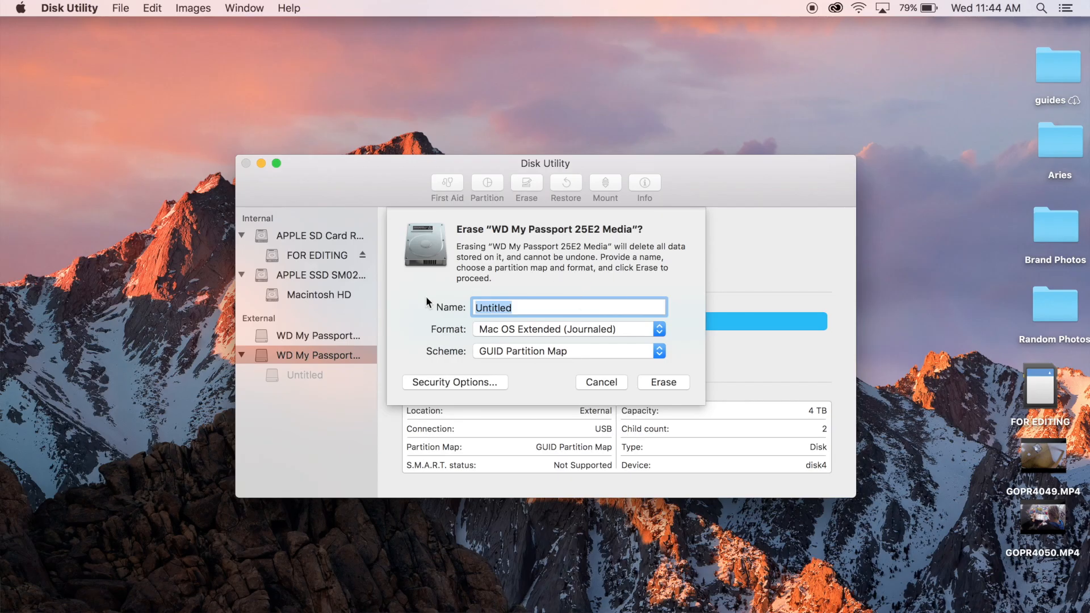
{"action": "mouse_move", "coordinate": [629, 351]}
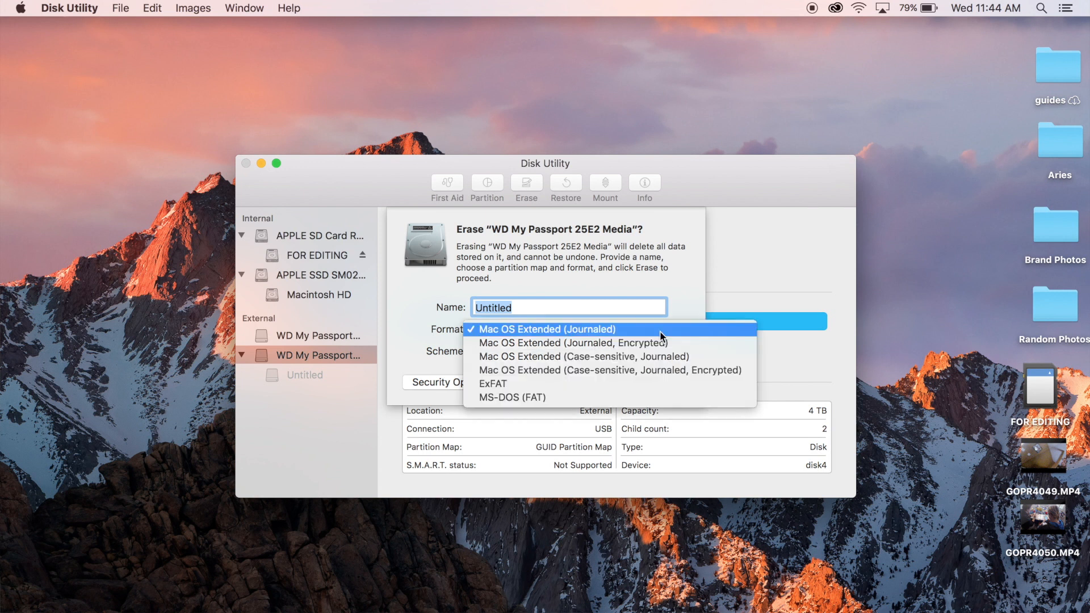
{"action": "left_click", "coordinate": [547, 329]}
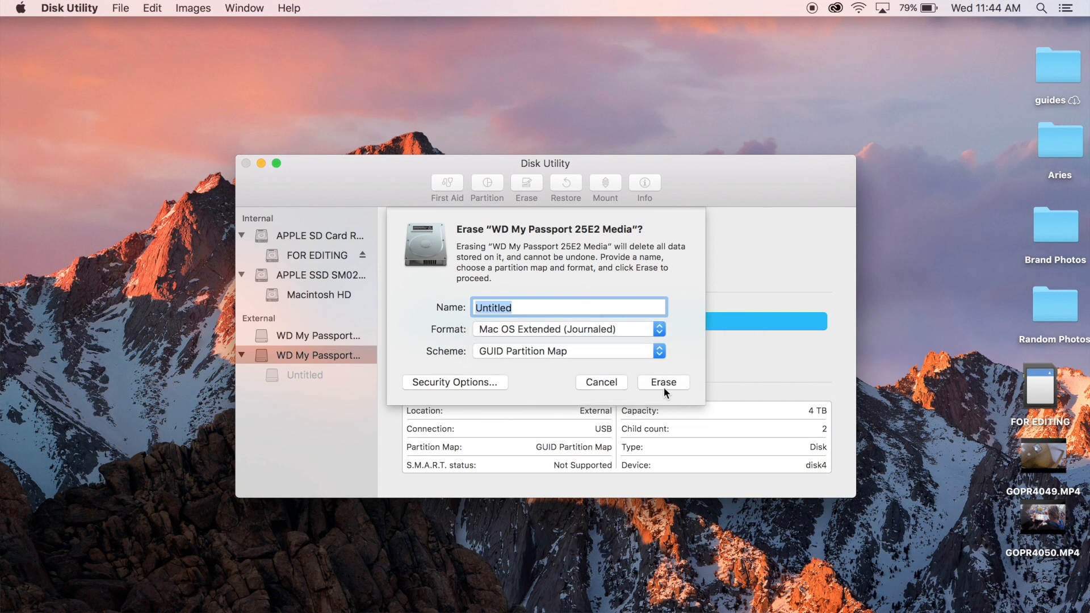
{"action": "left_click", "coordinate": [662, 382]}
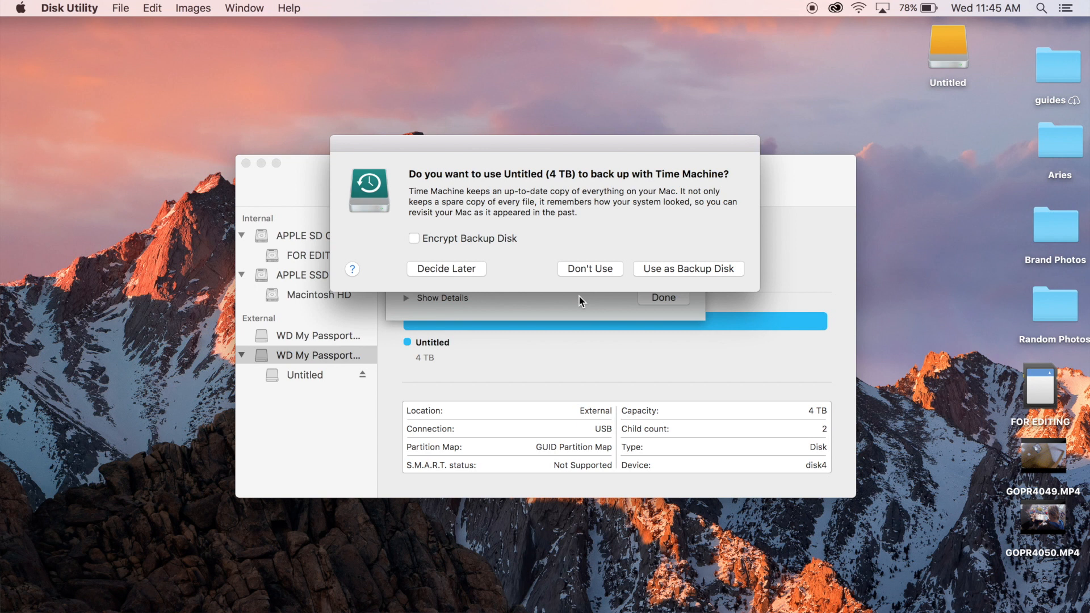
{"action": "mouse_move", "coordinate": [617, 293]}
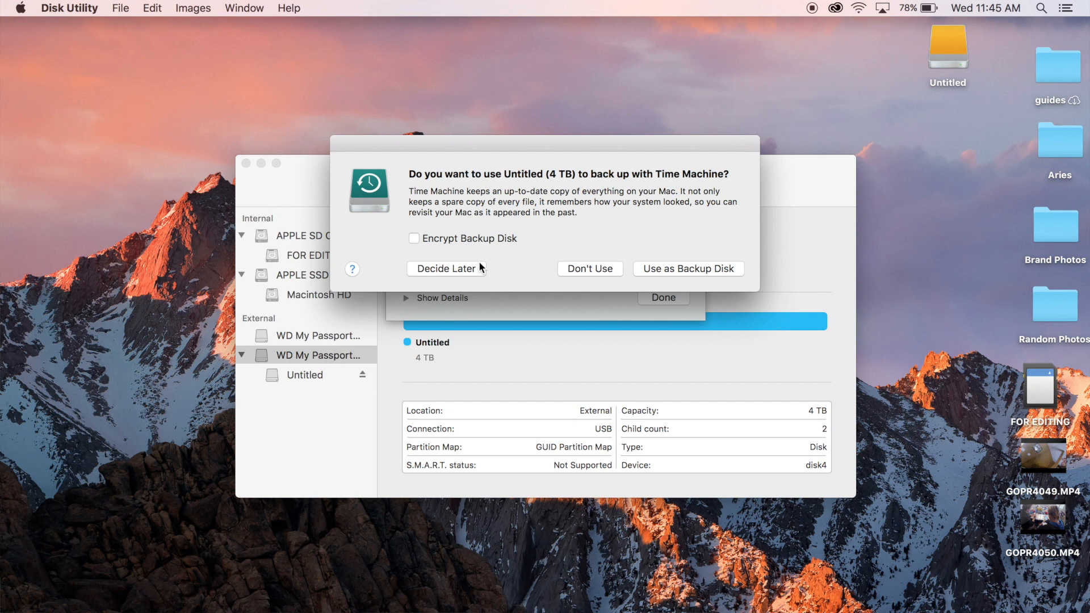
Put off the Time Machine backup prompt and bring up the Untitled drive's options menu
{"action": "right_click", "coordinate": [947, 44]}
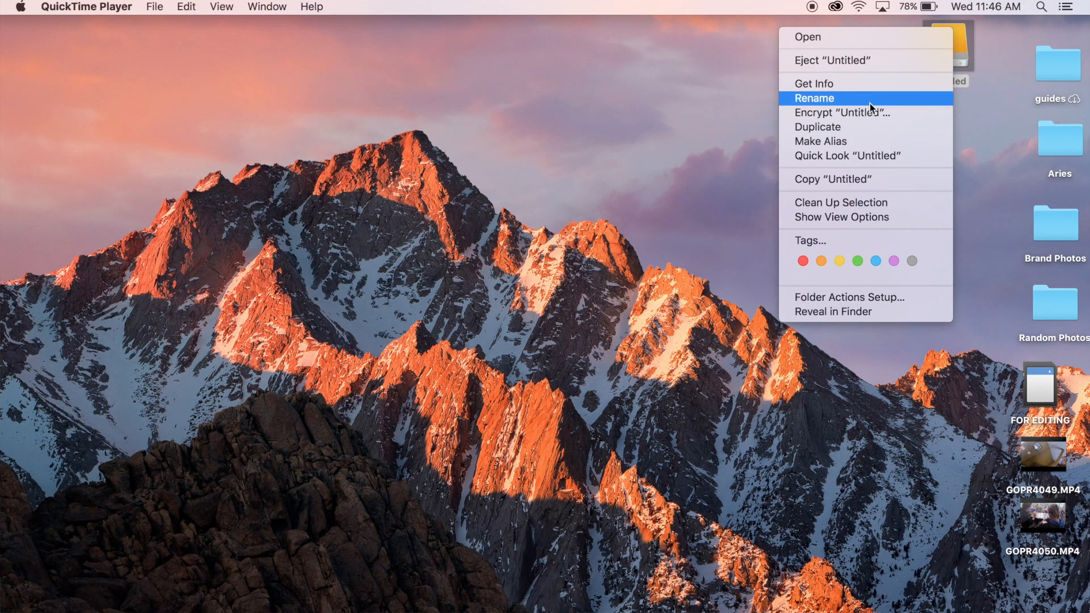
Open Get Info for the Untitled drive, showing a 4 TB Mac OS Extended (Journaled) volume
{"action": "left_click", "coordinate": [814, 83]}
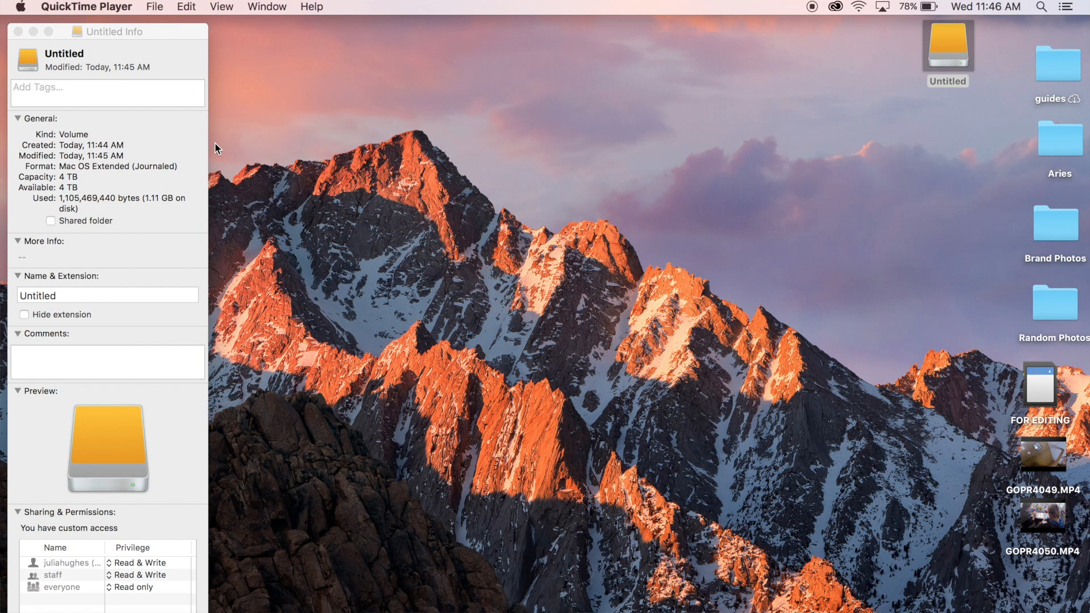
{"action": "mouse_move", "coordinate": [101, 190]}
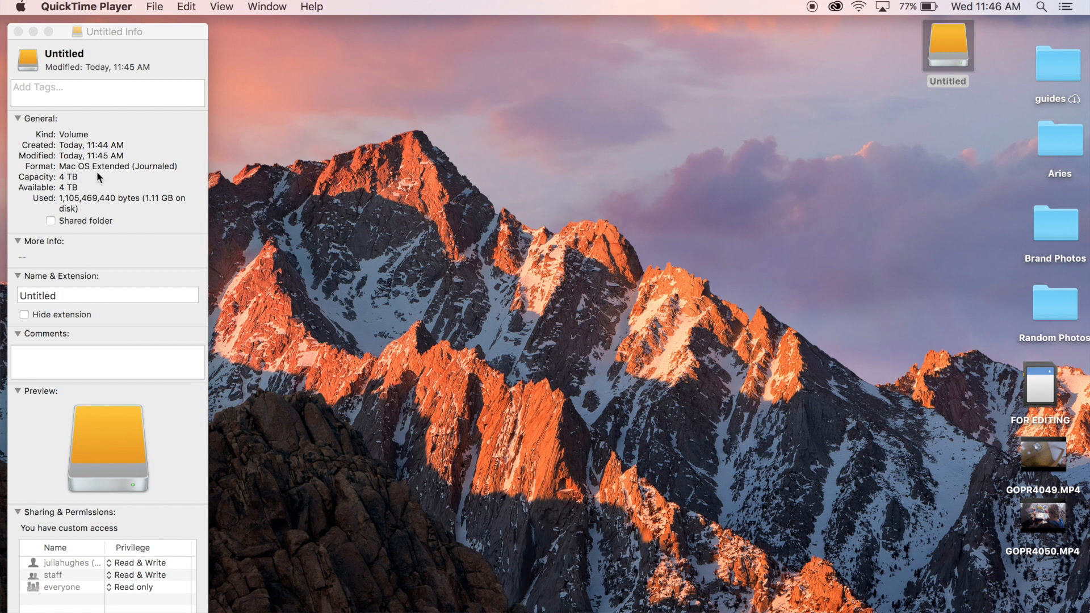
{"action": "mouse_move", "coordinate": [12, 34]}
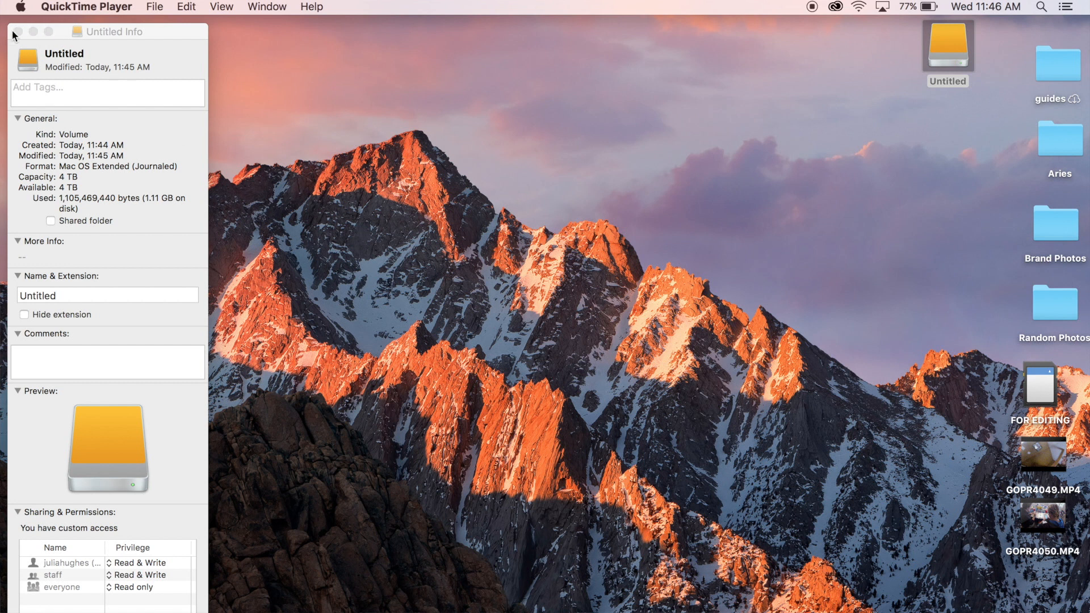